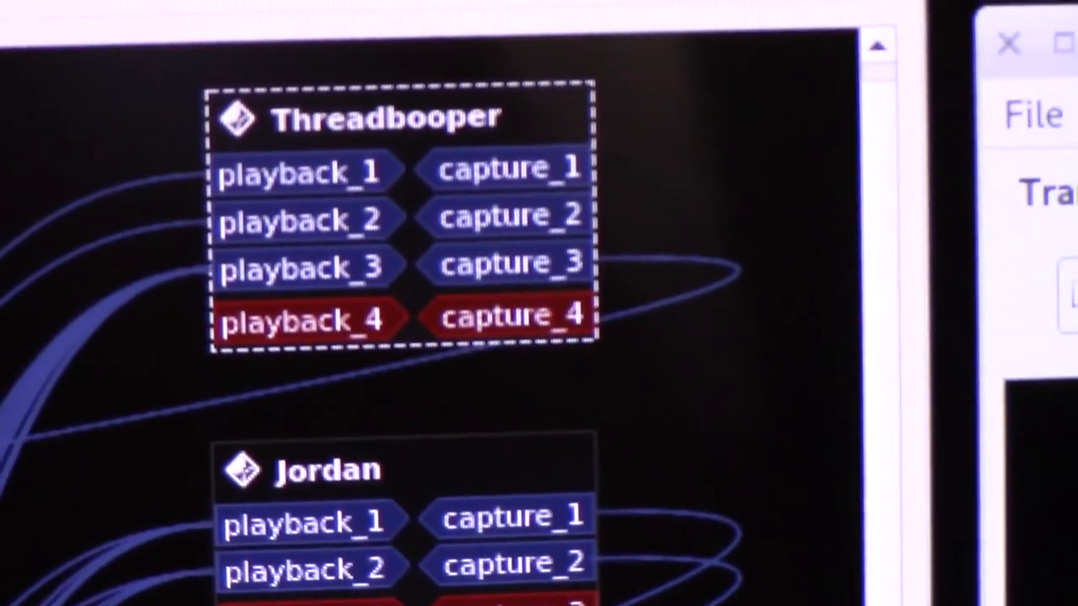
pyautogui.scroll(-3)
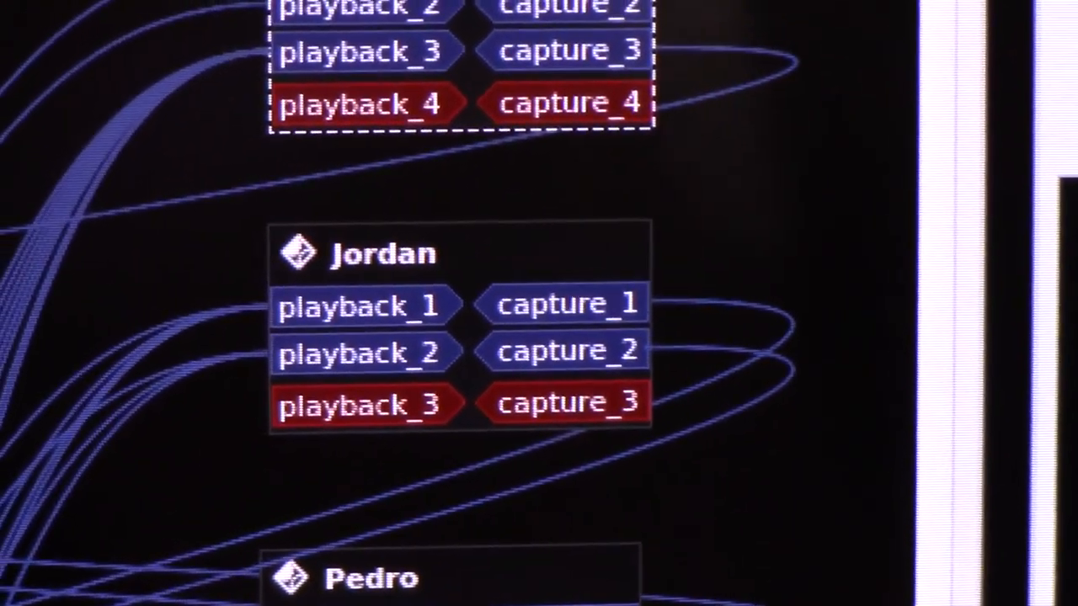
pyautogui.scroll(-3)
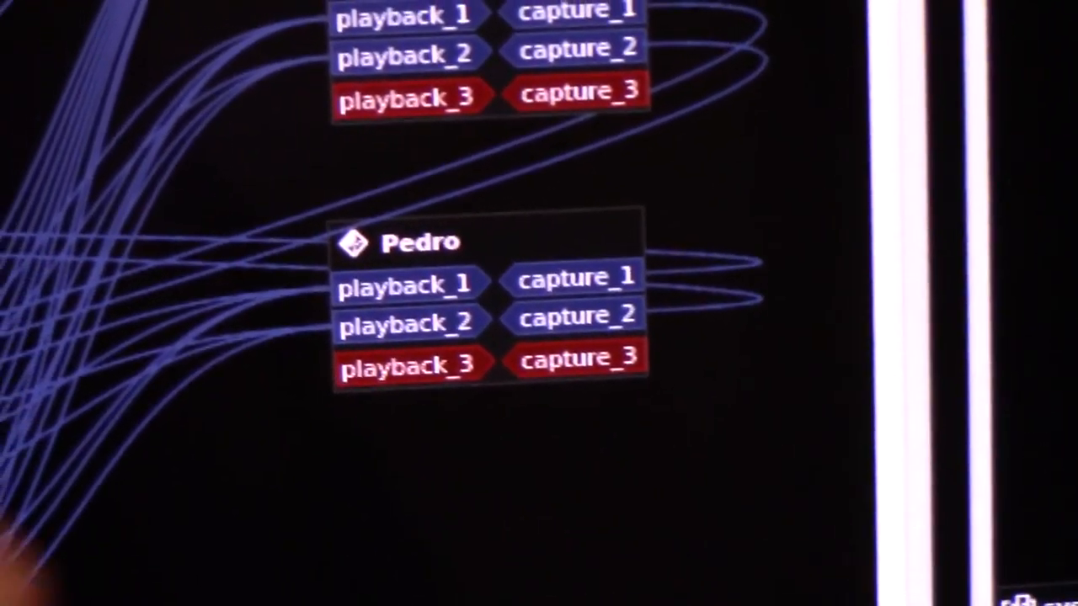